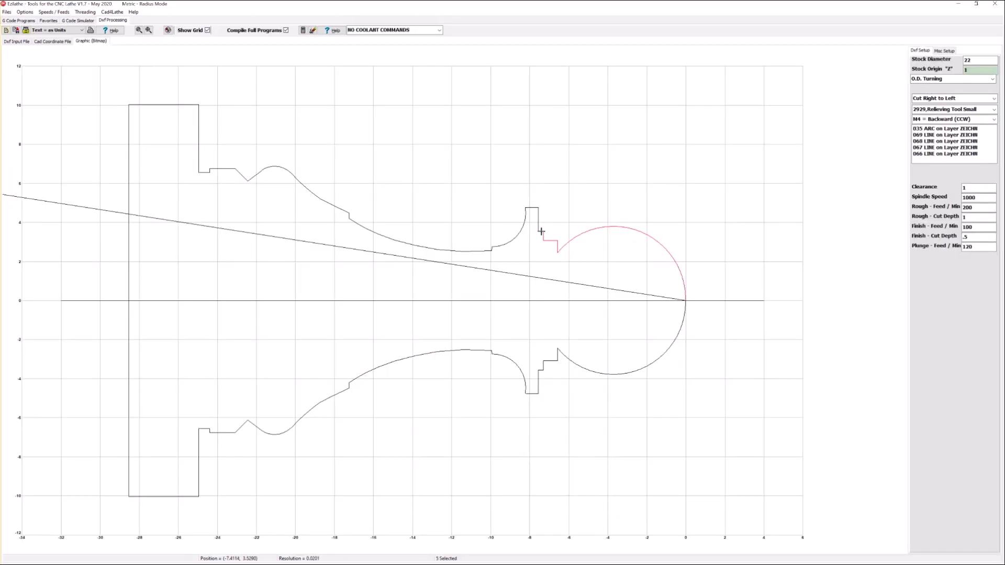
Select the upper pawn profile entities in EzLathe's Graphic view as the turning contour
click(540, 232)
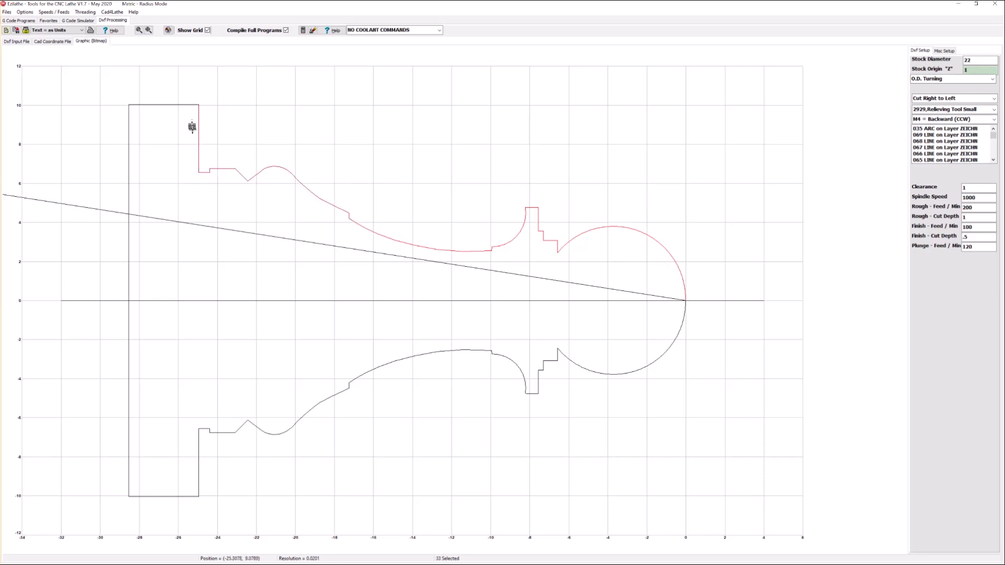
click(77, 20)
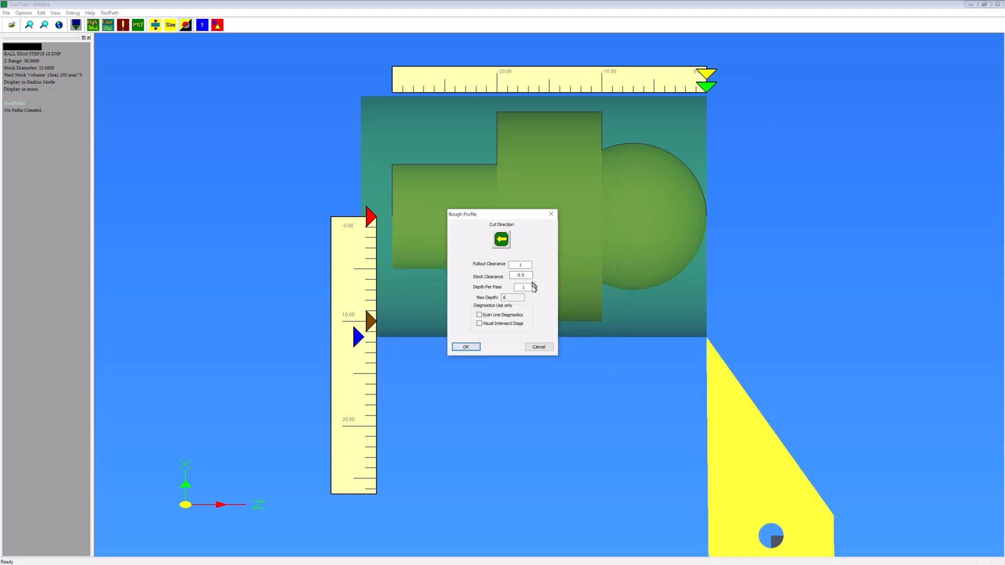
Adjust the roughing depth per pass, then run LazyTurn's cutting simulation
click(466, 346)
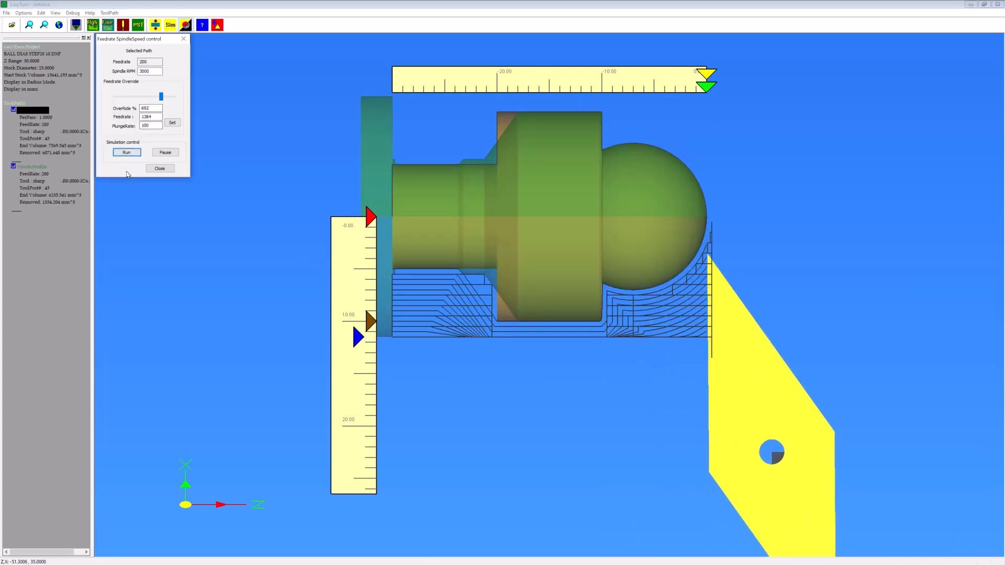
click(126, 152)
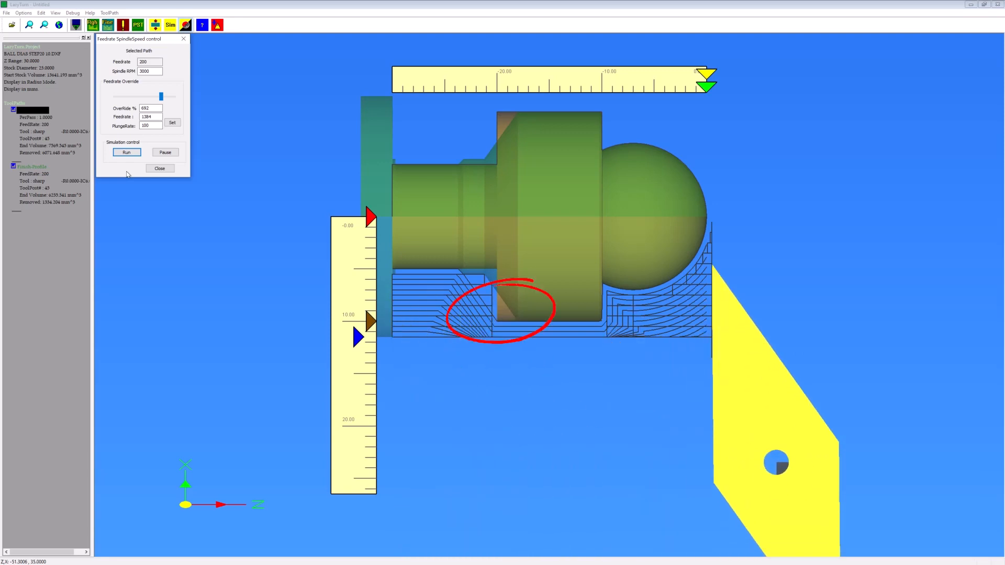
click(126, 153)
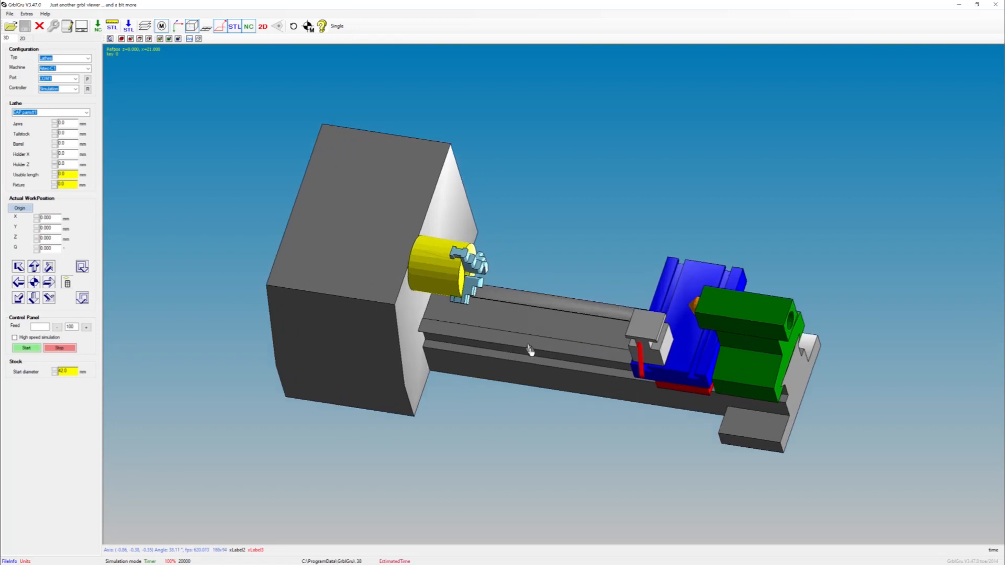
Orbit GrblGru's 3D lathe model of chuck, bed, carriage and tool holder
drag(530, 351, 523, 302)
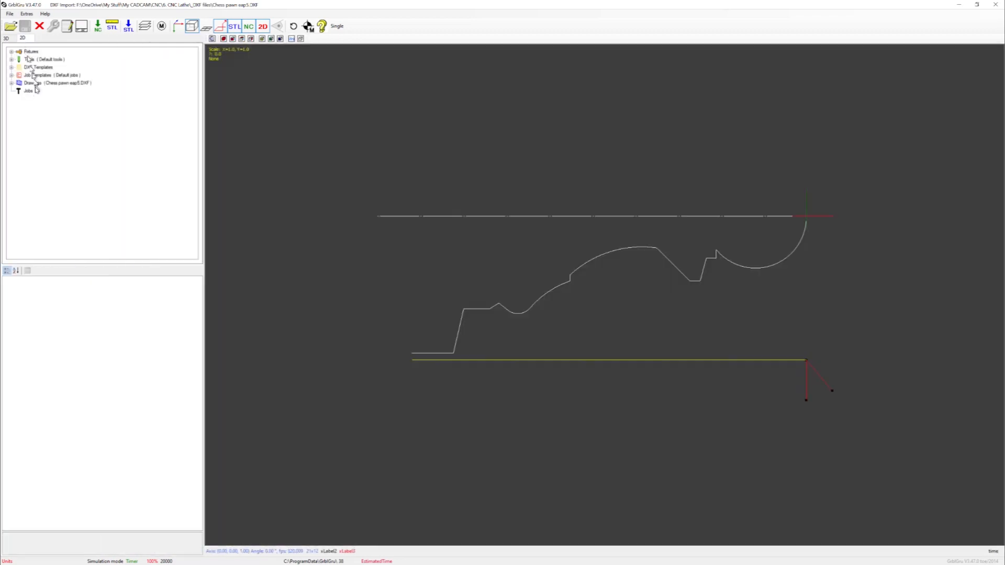
Create a rough + finish job for all layers of the pawn drawing
right_click(31, 82)
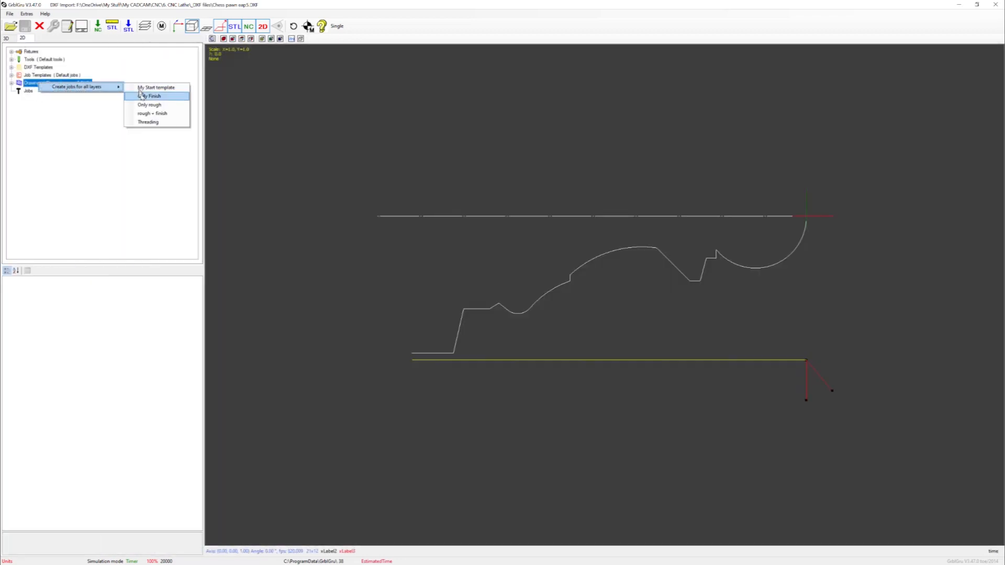
click(152, 114)
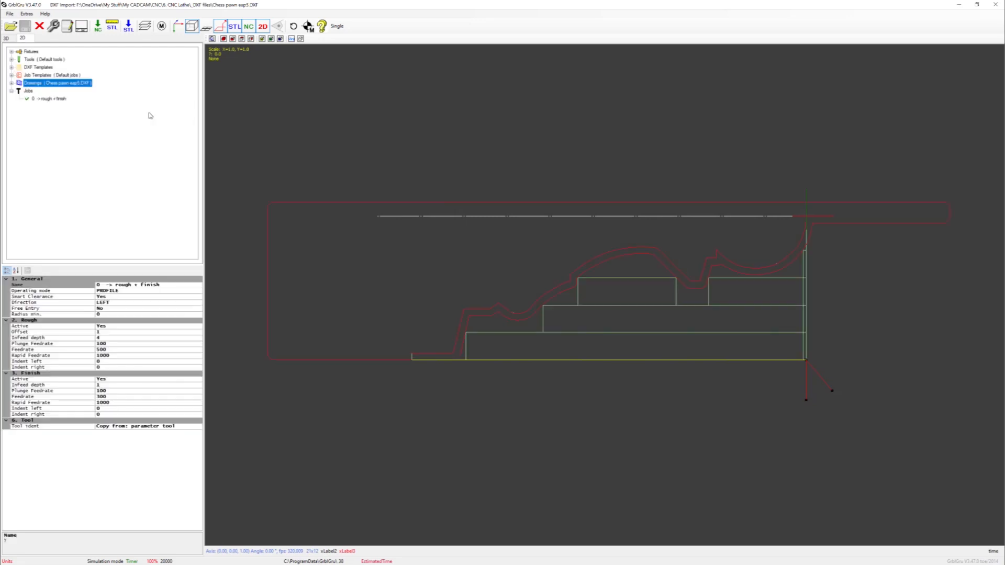
mouse_move(126, 318)
text(0.5)
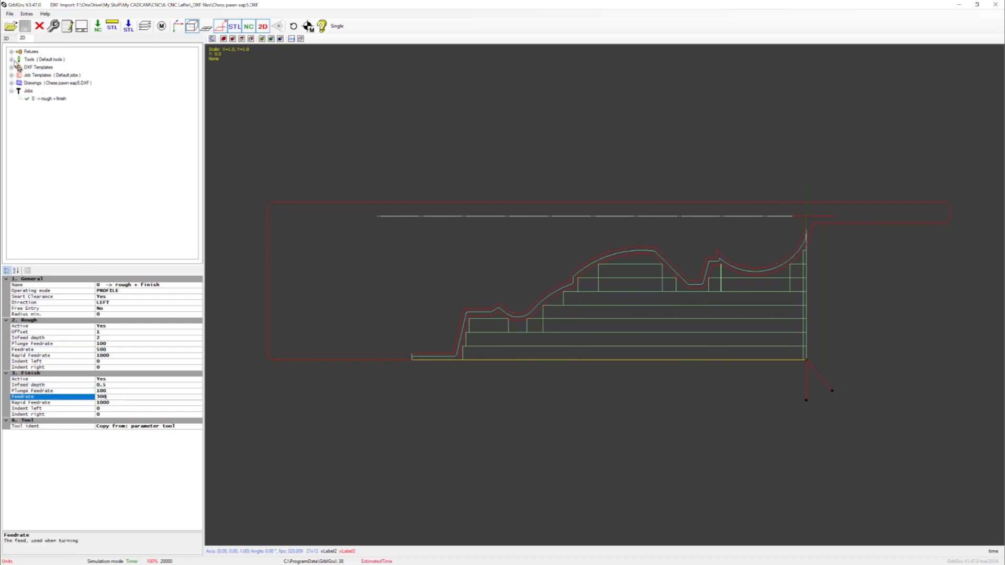
Expand the Tools list and show the EAP parm#1 tool's parameters
click(13, 59)
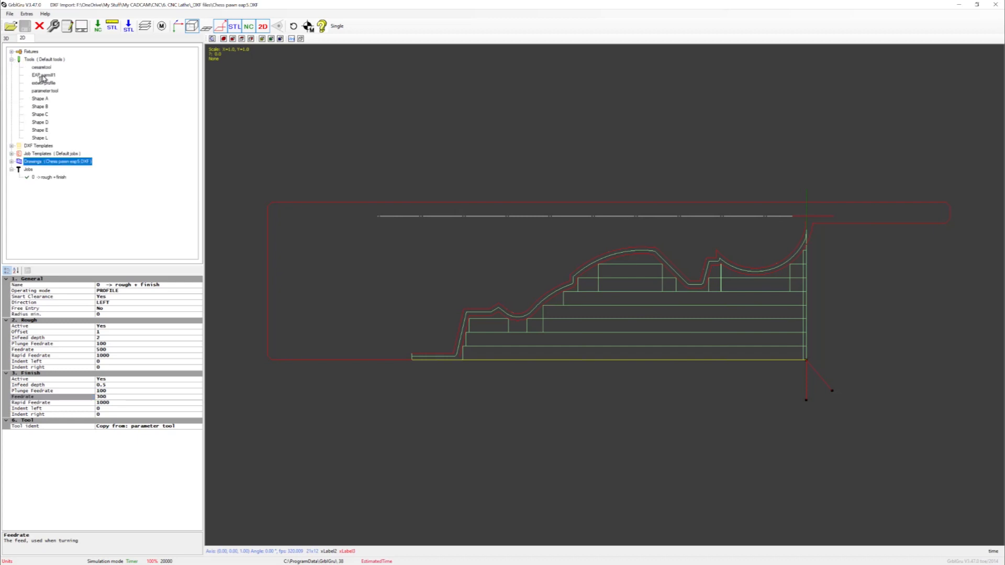
click(42, 75)
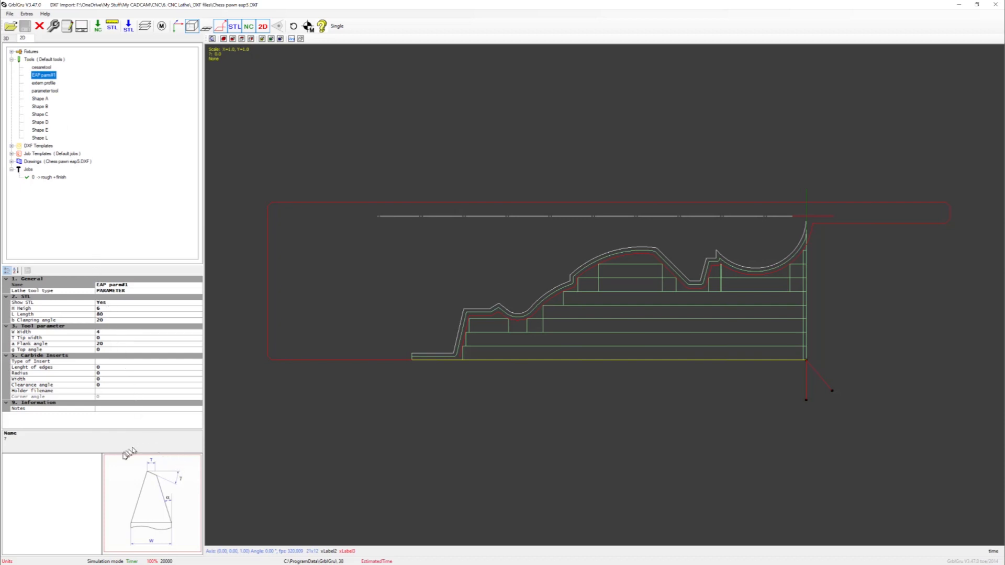
mouse_move(178, 545)
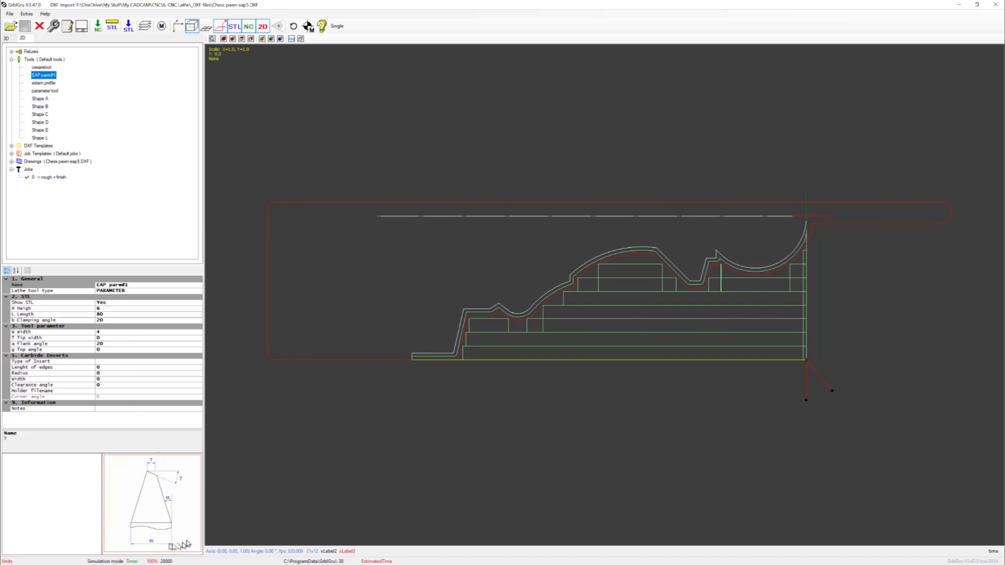
mouse_move(145, 381)
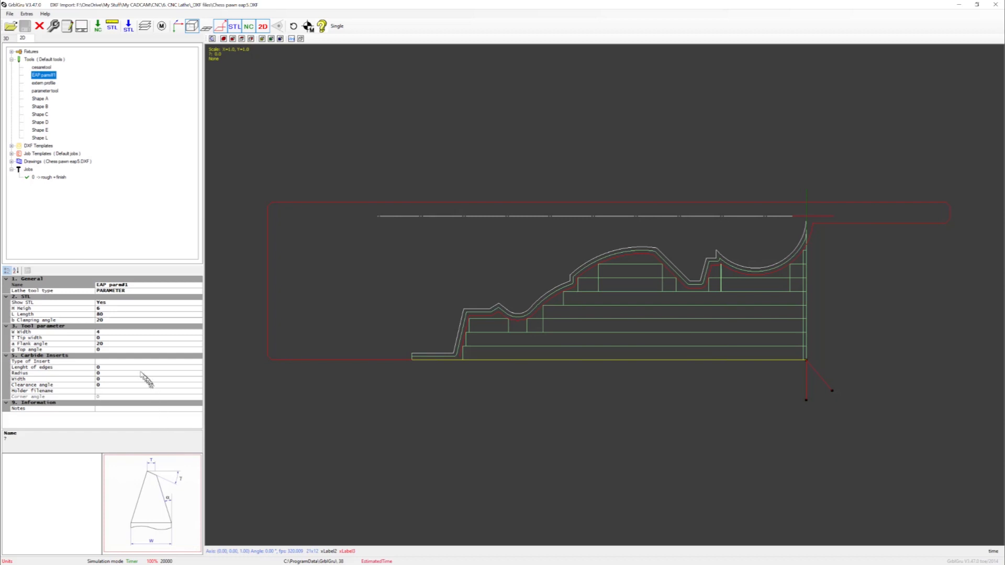
mouse_move(109, 339)
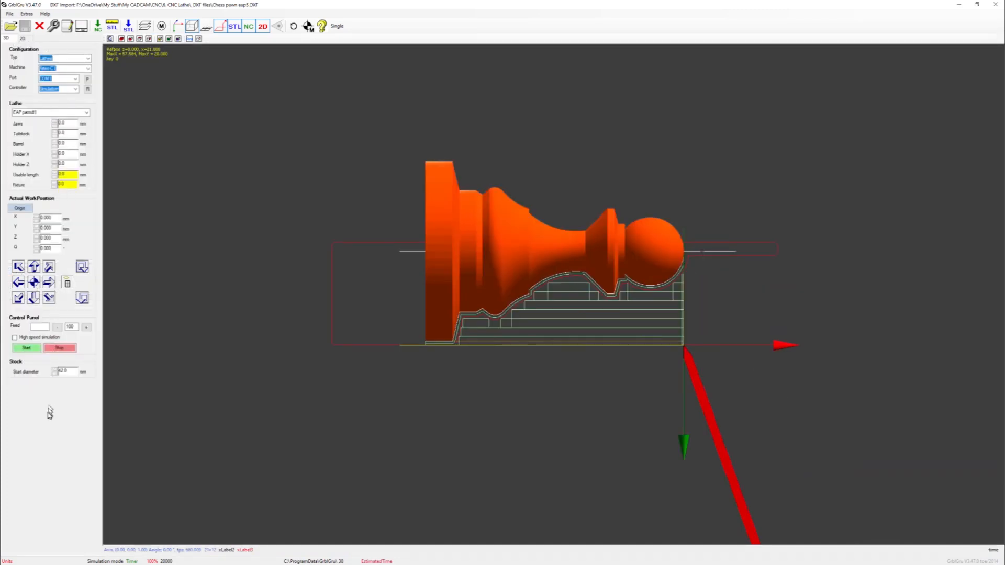
mouse_move(26, 348)
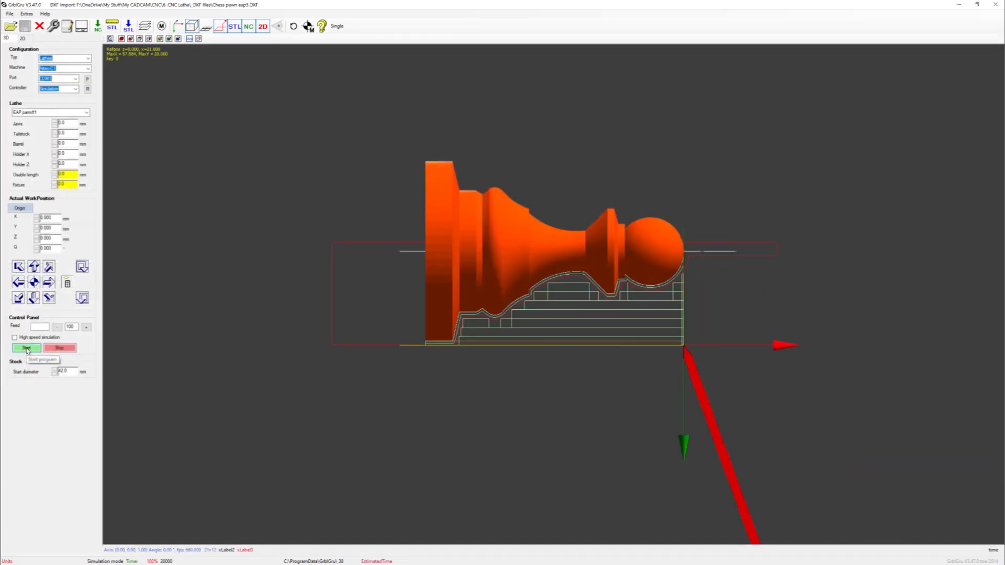
mouse_move(326, 238)
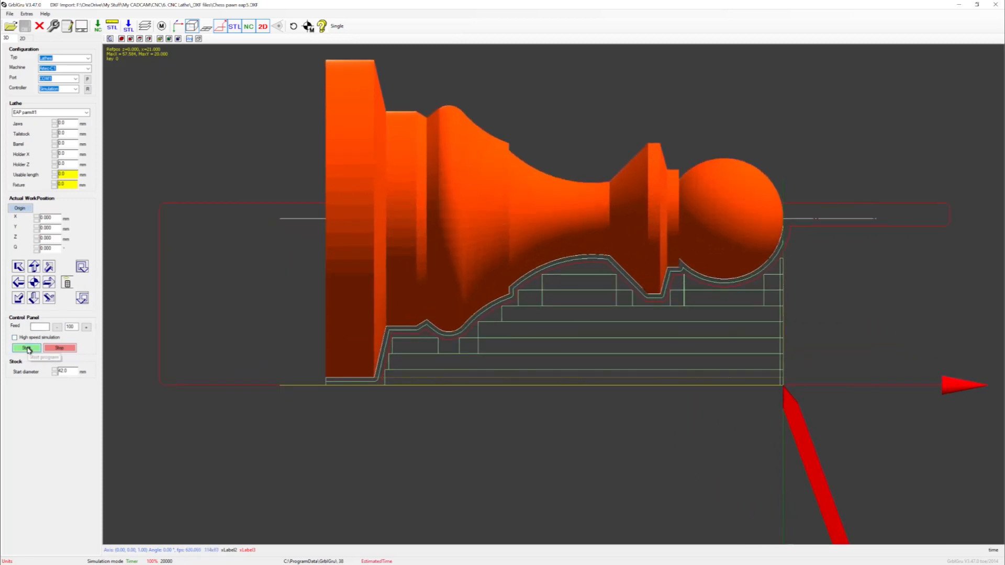
Start the pawn turning simulation from the Control Panel's green Start button
click(25, 348)
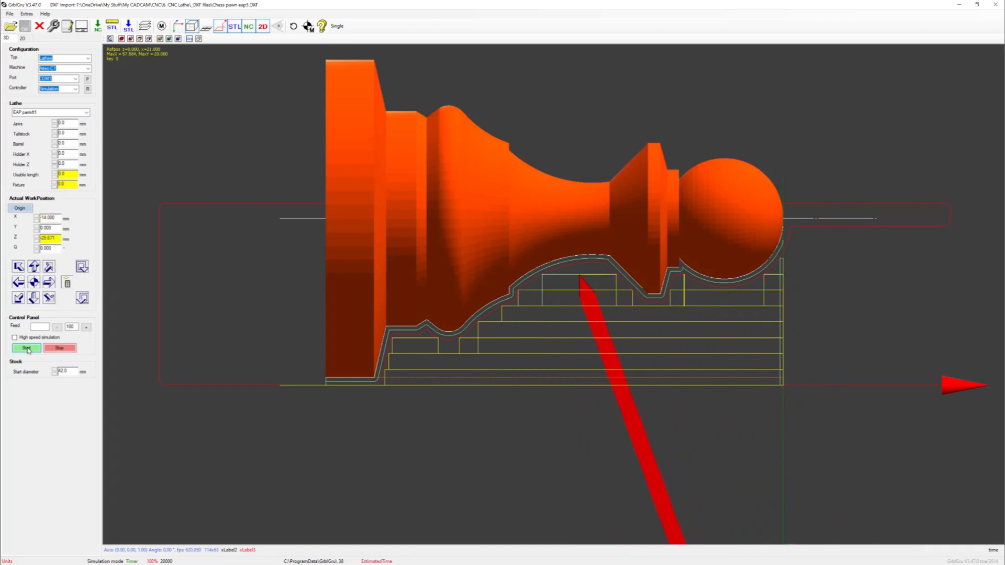
click(26, 348)
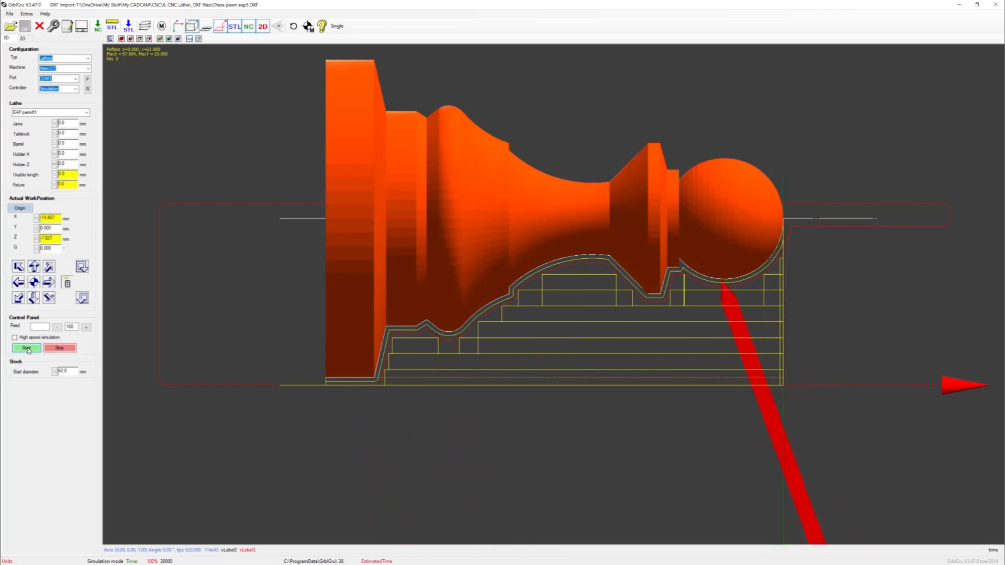
click(27, 347)
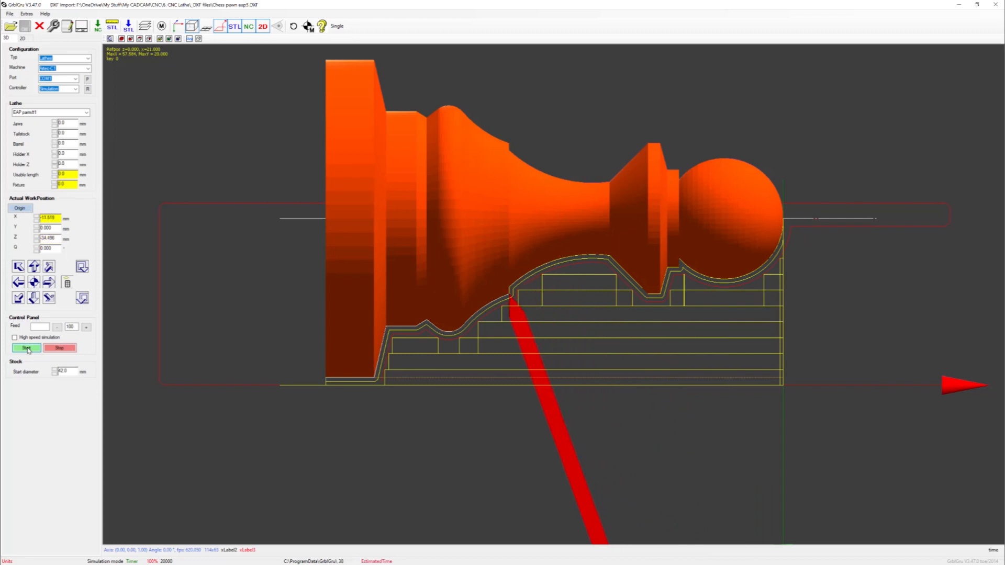